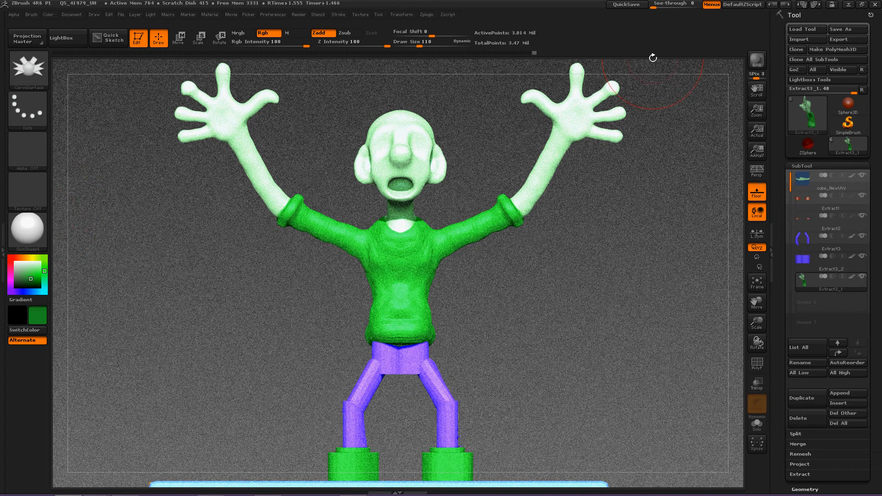
mouse_move(651, 51)
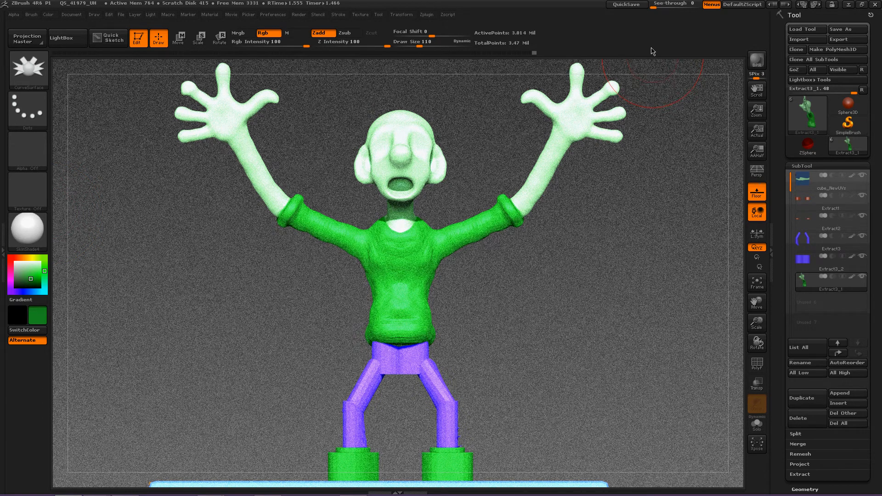
mouse_move(419, 297)
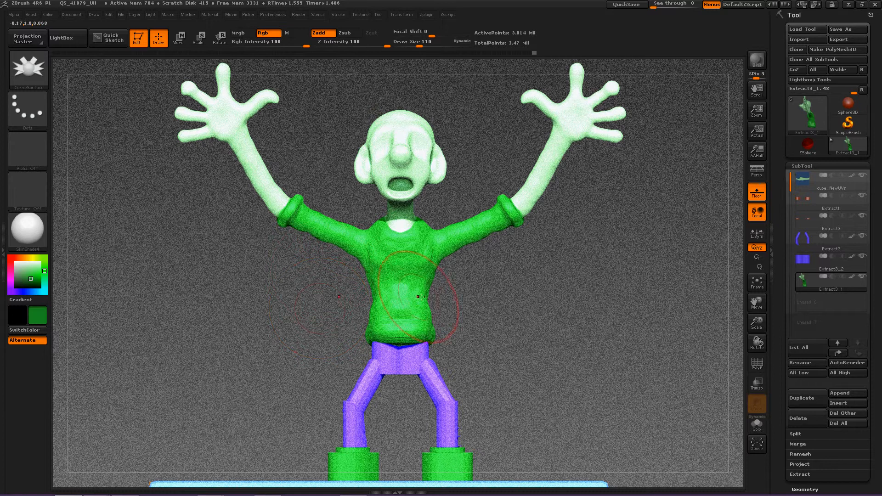
mouse_move(452, 283)
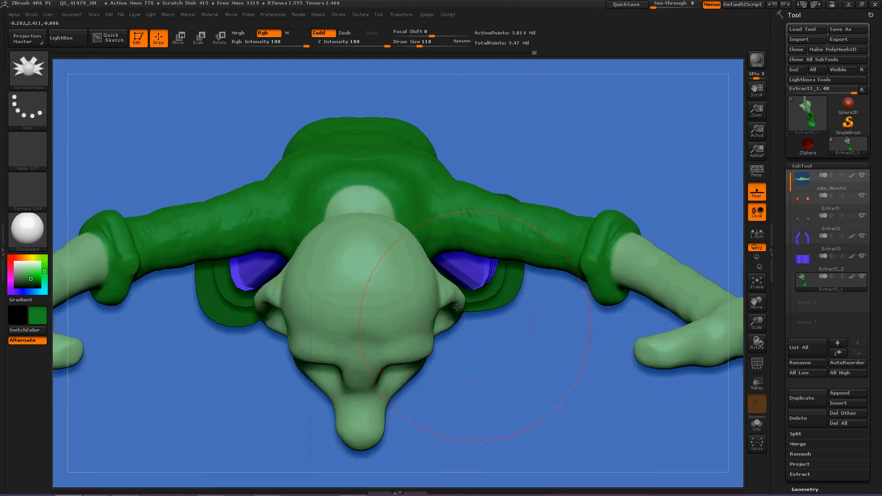
mouse_move(236, 246)
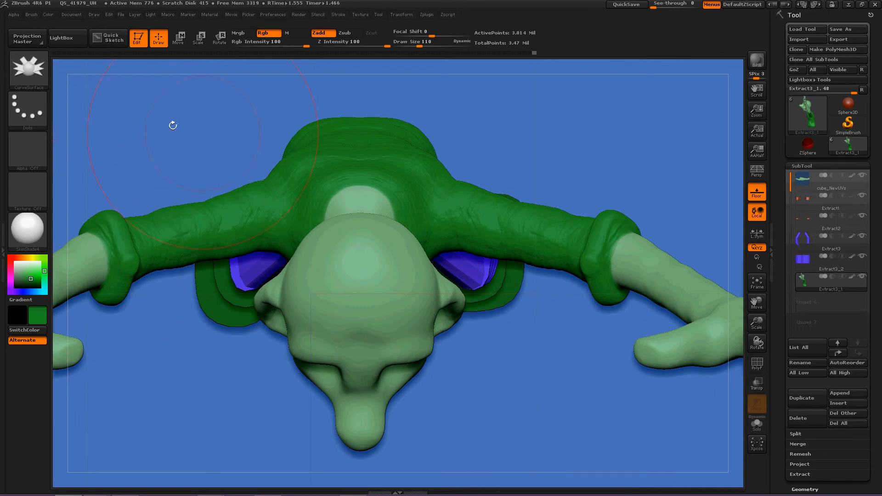
mouse_move(346, 336)
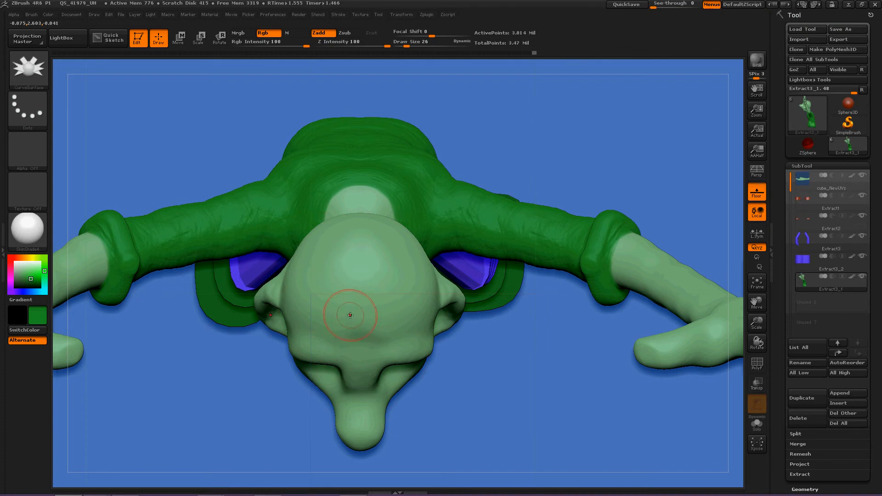
mouse_move(335, 296)
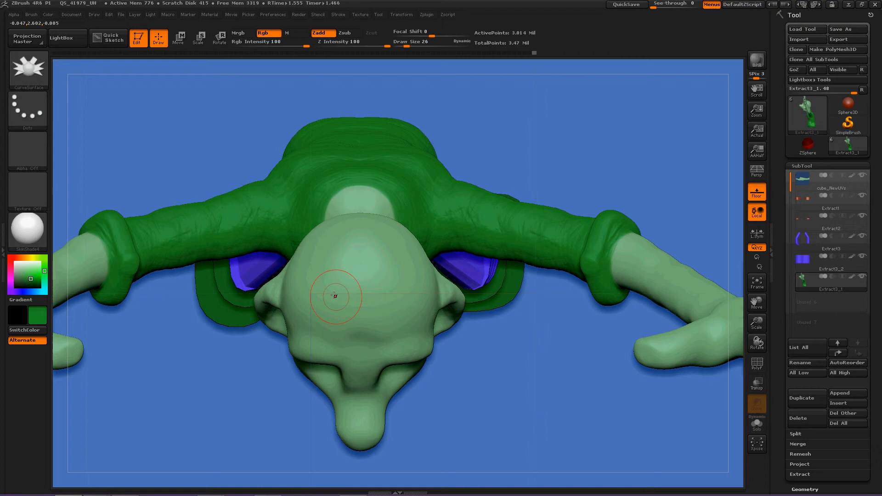
mouse_move(354, 273)
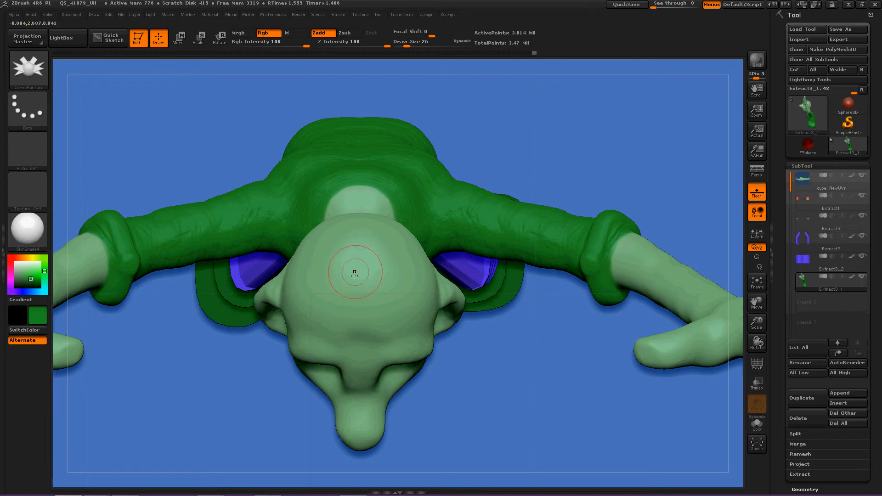
mouse_move(370, 273)
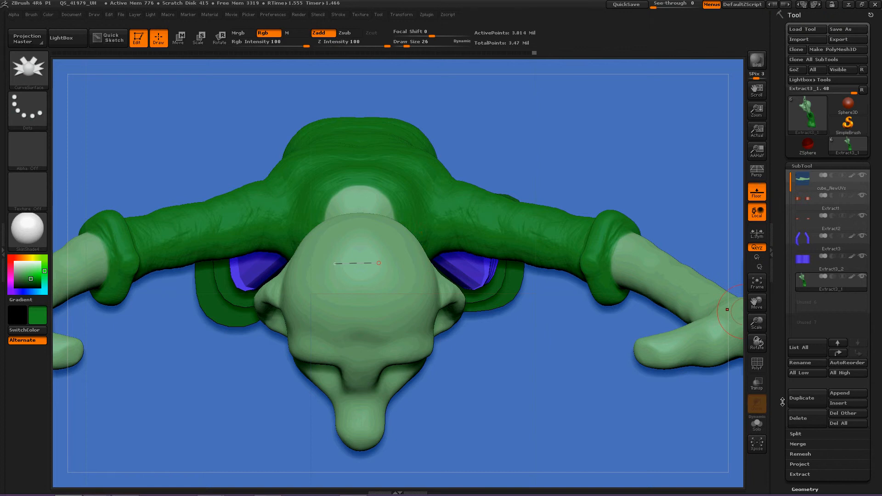
Expand Tool > Geometry and delete the mesh's lower subdivision levels with Del Lower.
scroll(down, 3)
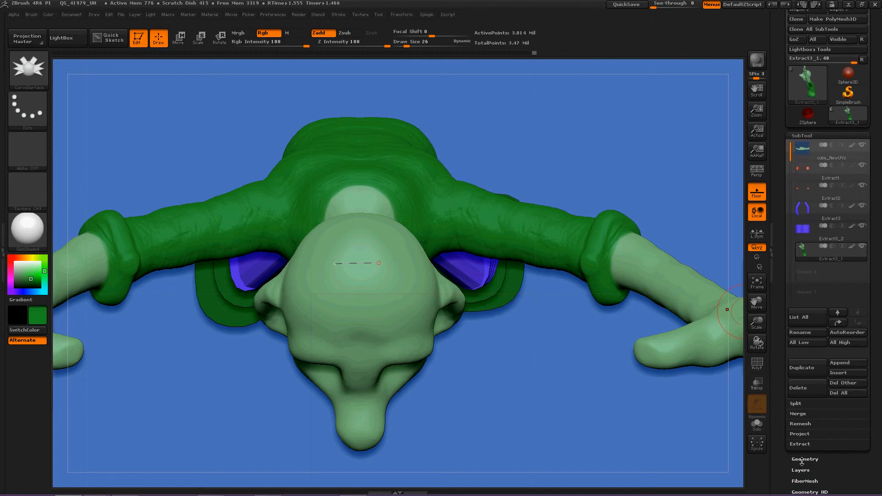
click(804, 459)
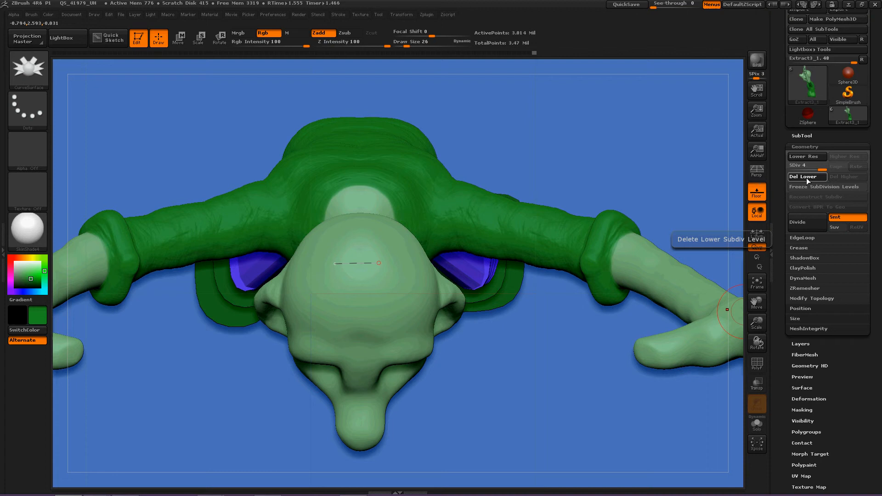
click(807, 176)
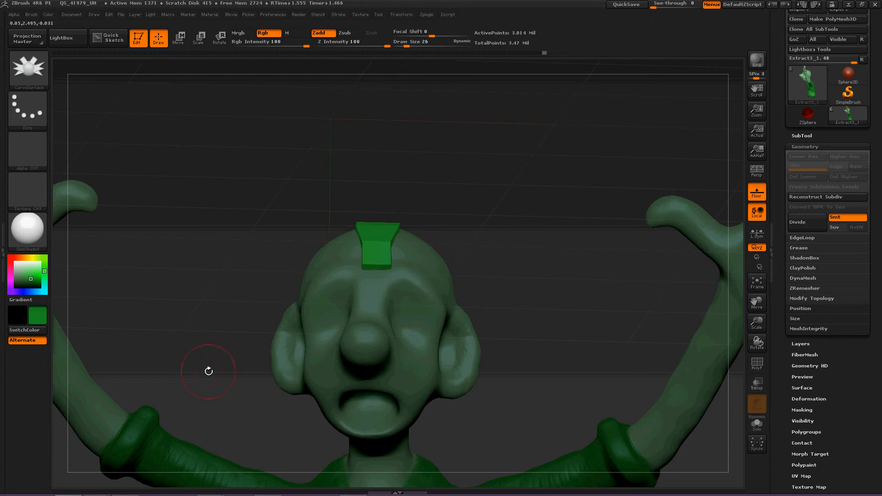
mouse_move(32, 281)
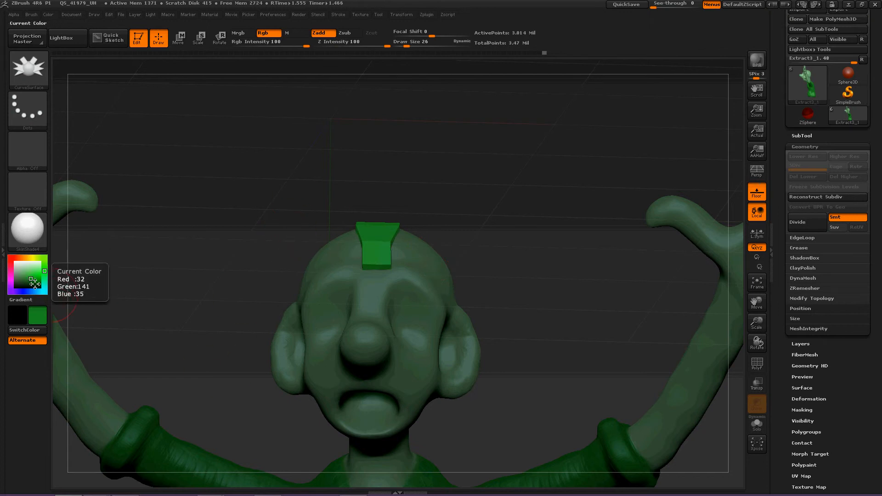
mouse_move(529, 241)
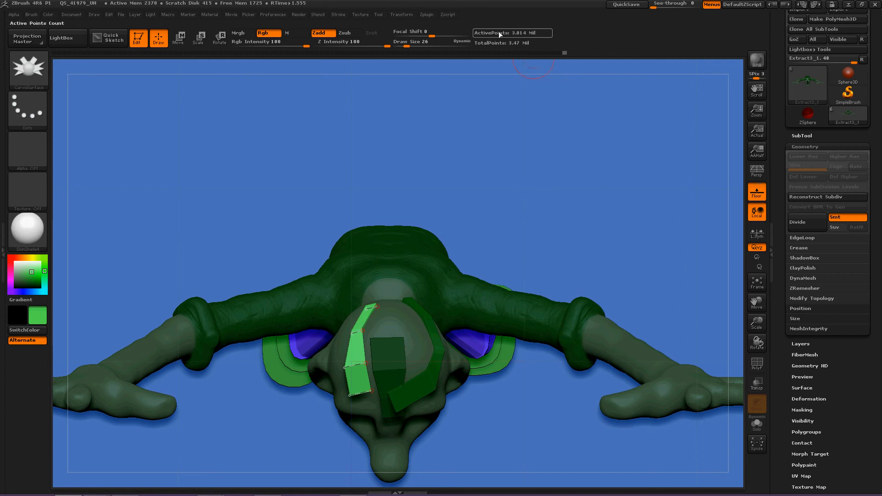
mouse_move(730, 196)
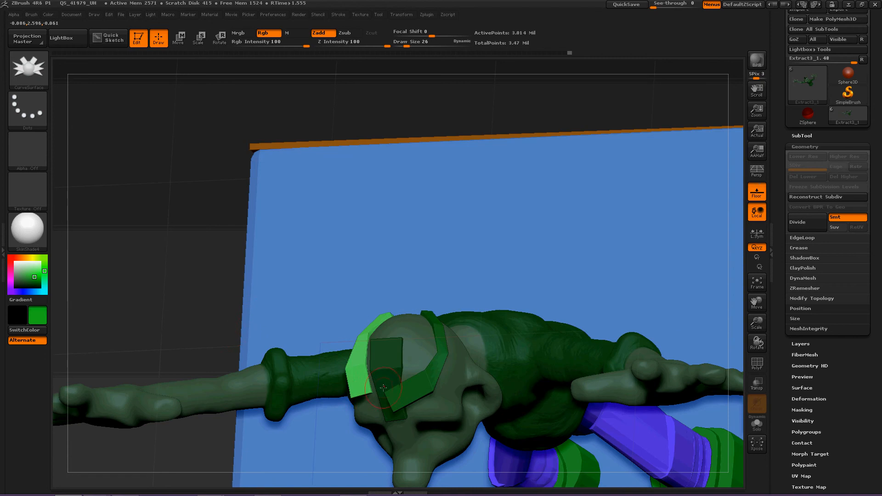
mouse_move(163, 258)
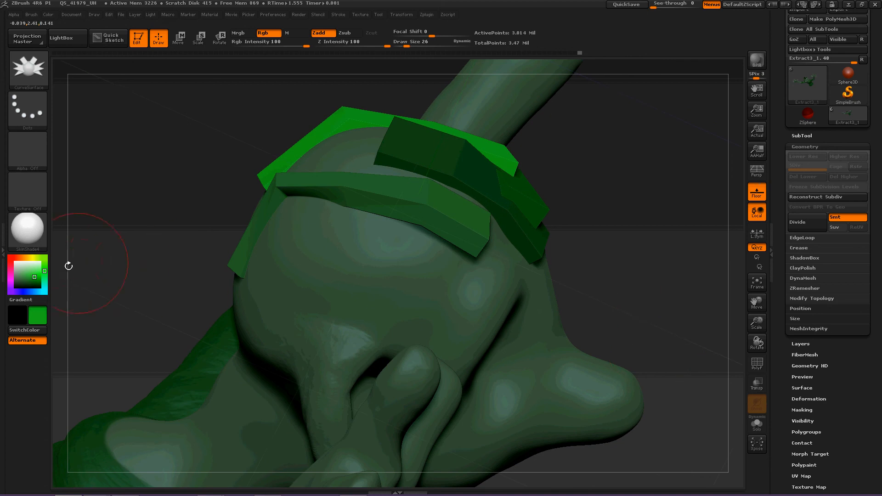
mouse_move(41, 265)
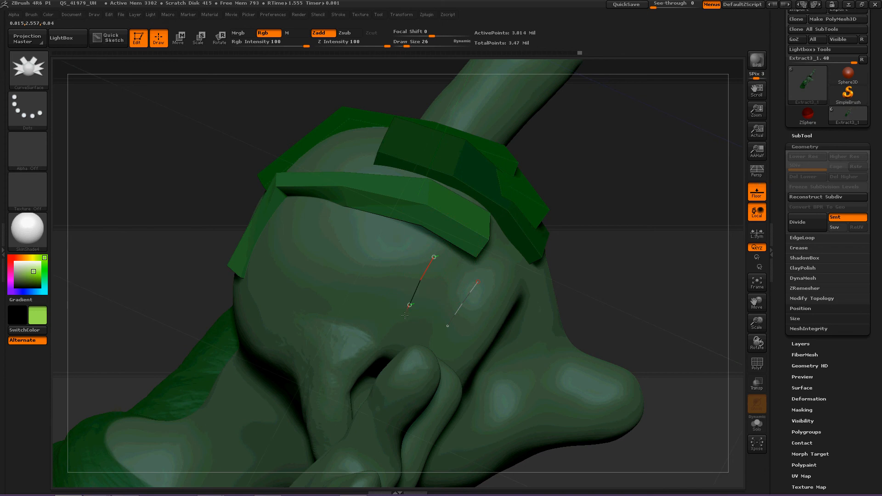
mouse_move(356, 257)
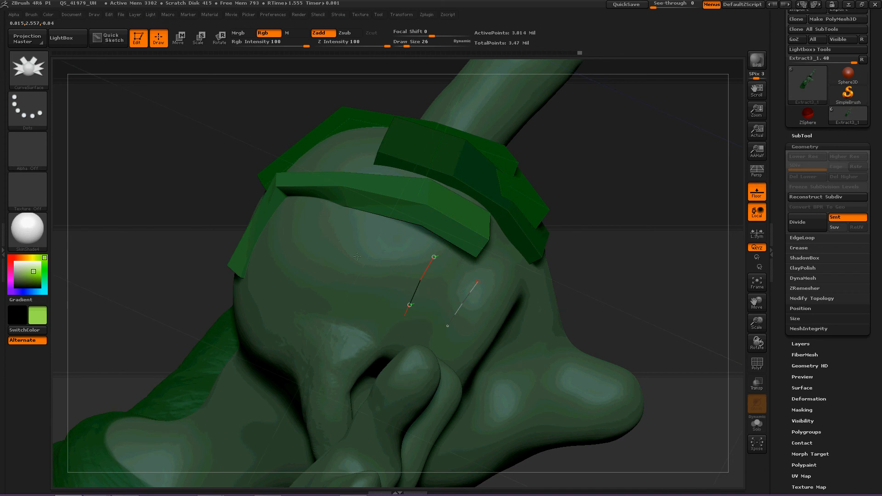
mouse_move(446, 280)
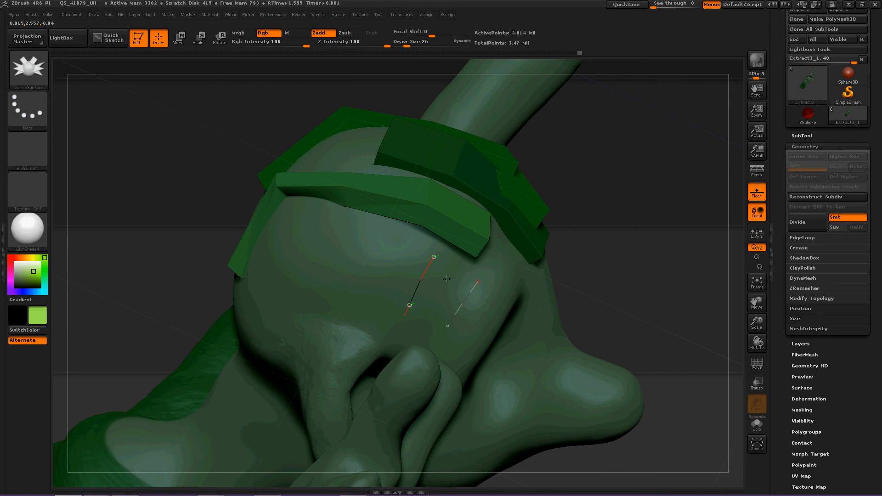
mouse_move(444, 279)
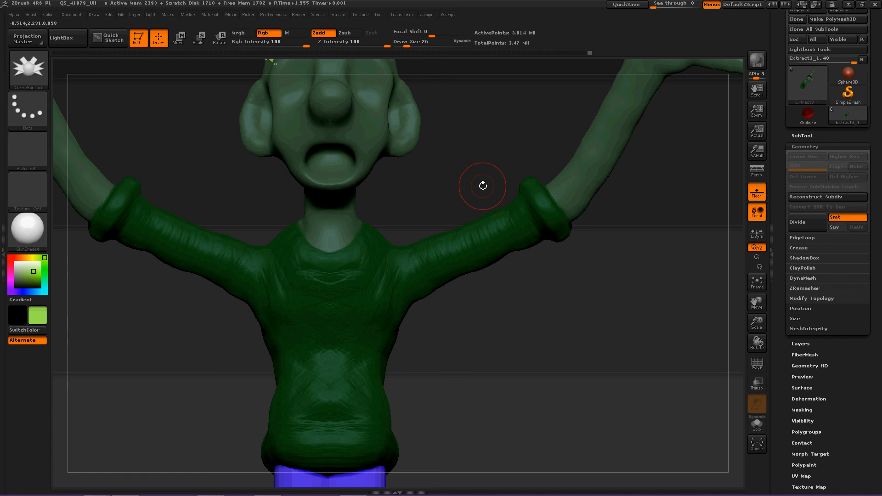
mouse_move(86, 265)
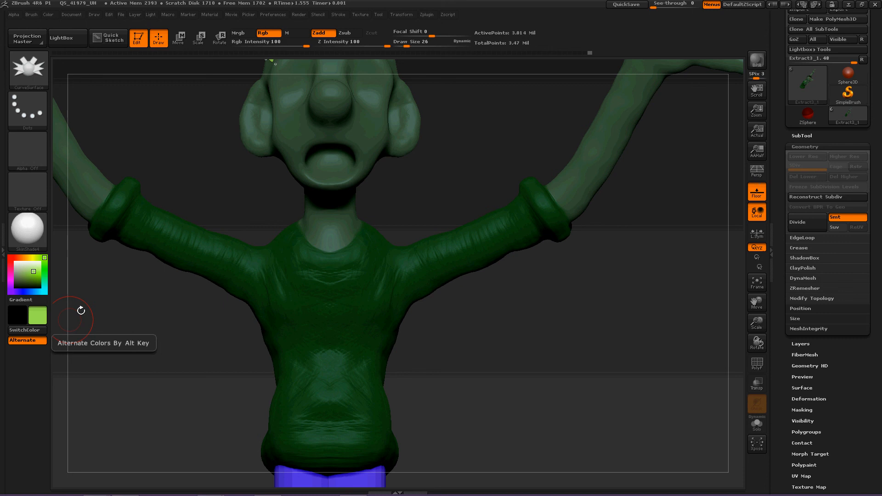
mouse_move(104, 242)
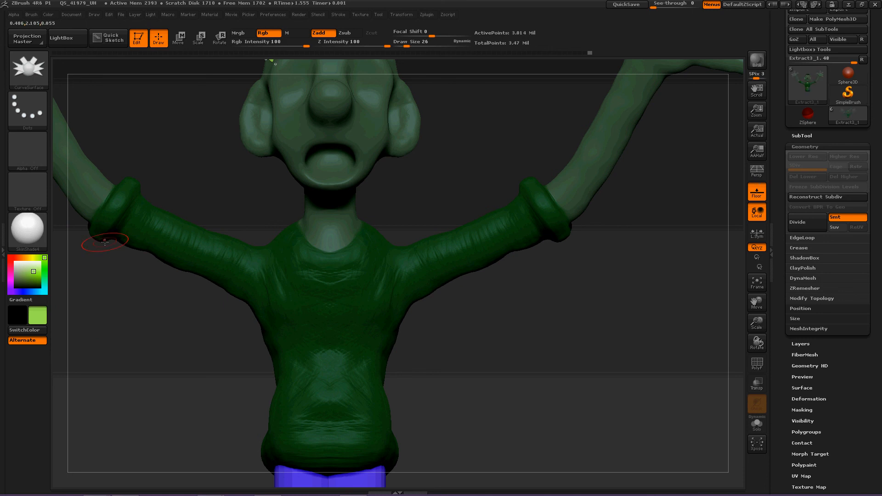
mouse_move(208, 341)
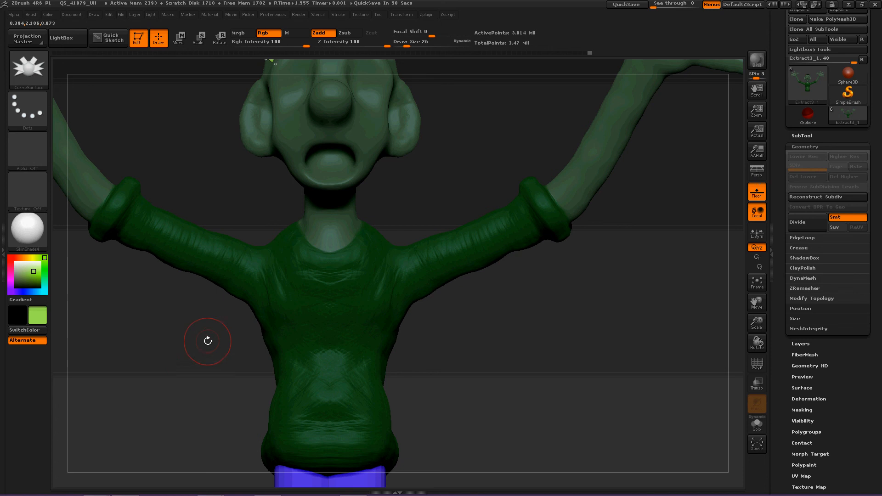
mouse_move(175, 348)
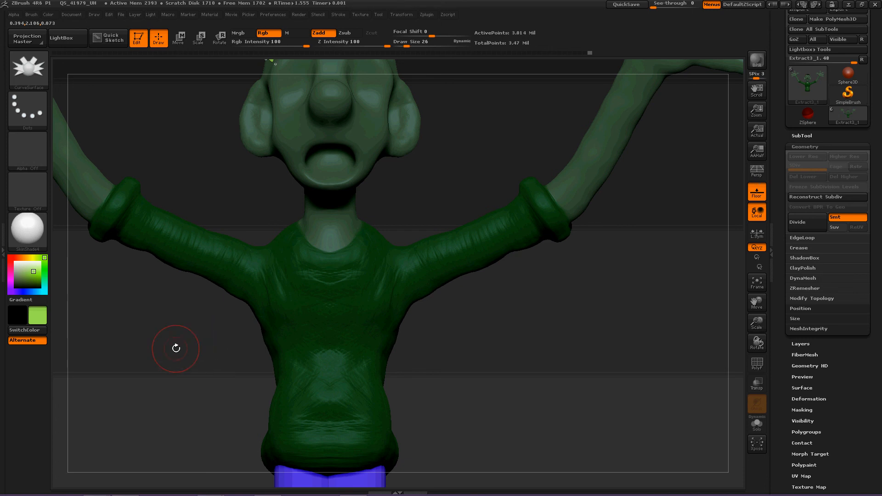